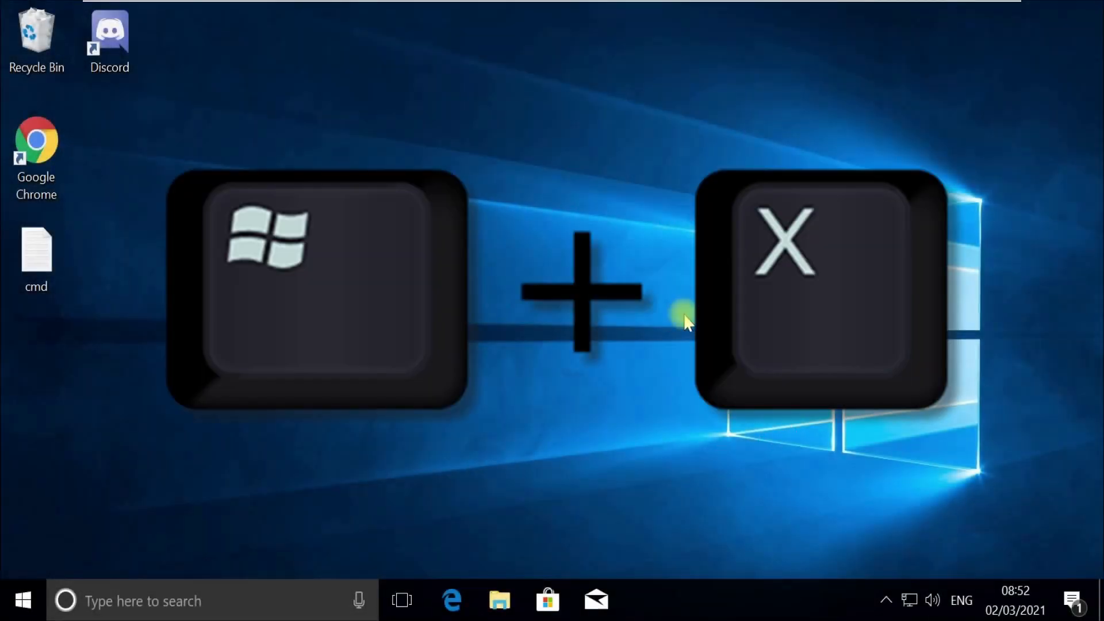
# Step: Find Task Manager through Windows Search and launch it as administrator
pyautogui.press('Win+x')
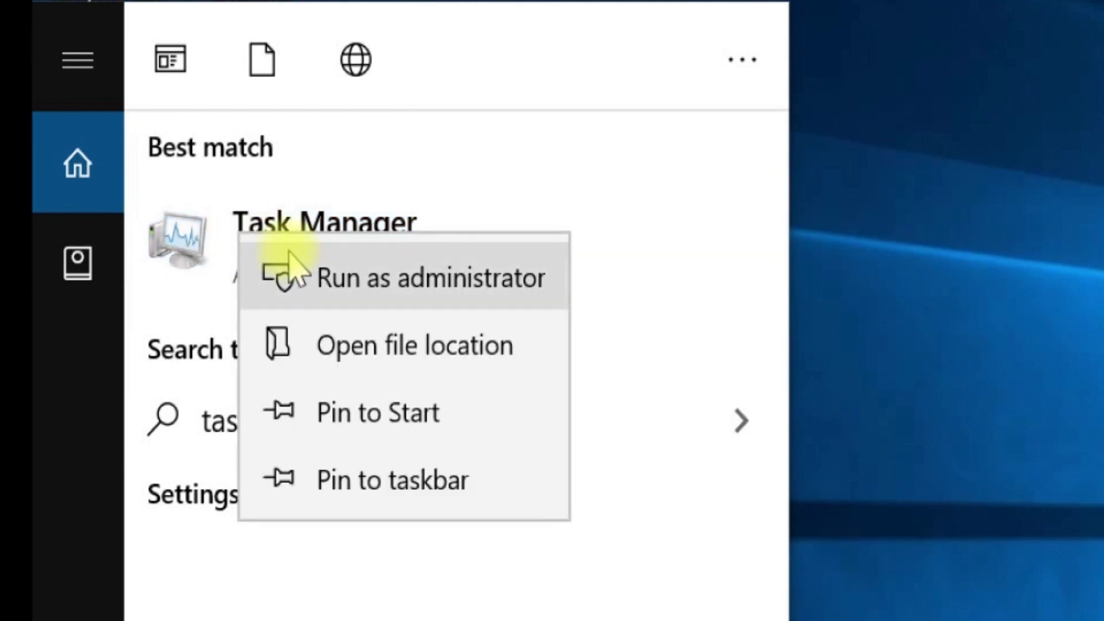
pyautogui.click(430, 277)
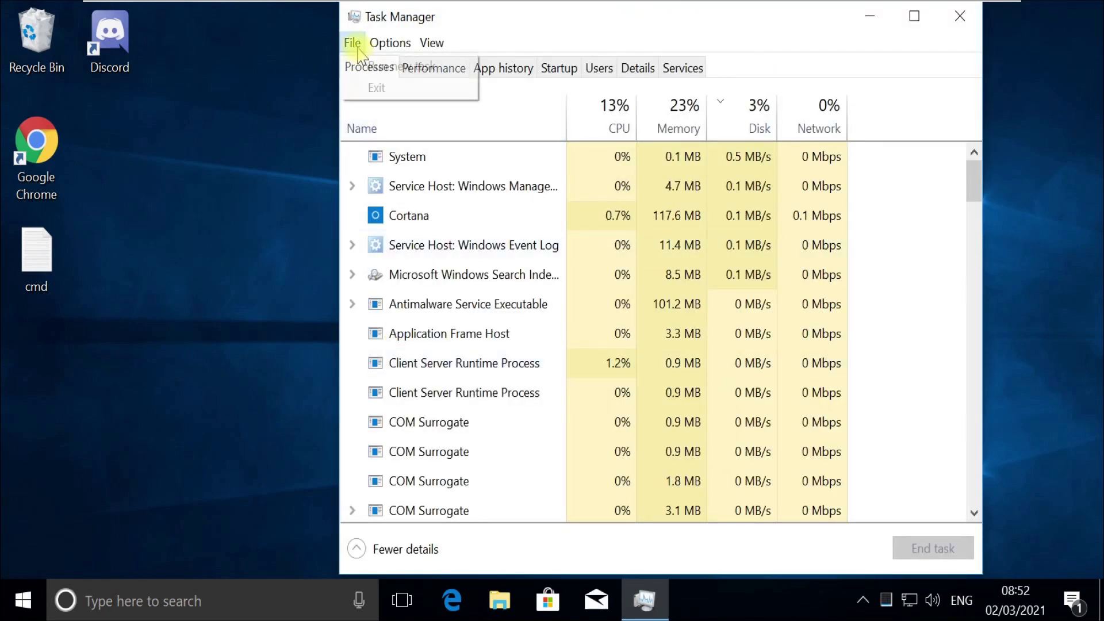
# Step: Browse into Windows\System32 and pick cmd as the new task's program
pyautogui.click(408, 68)
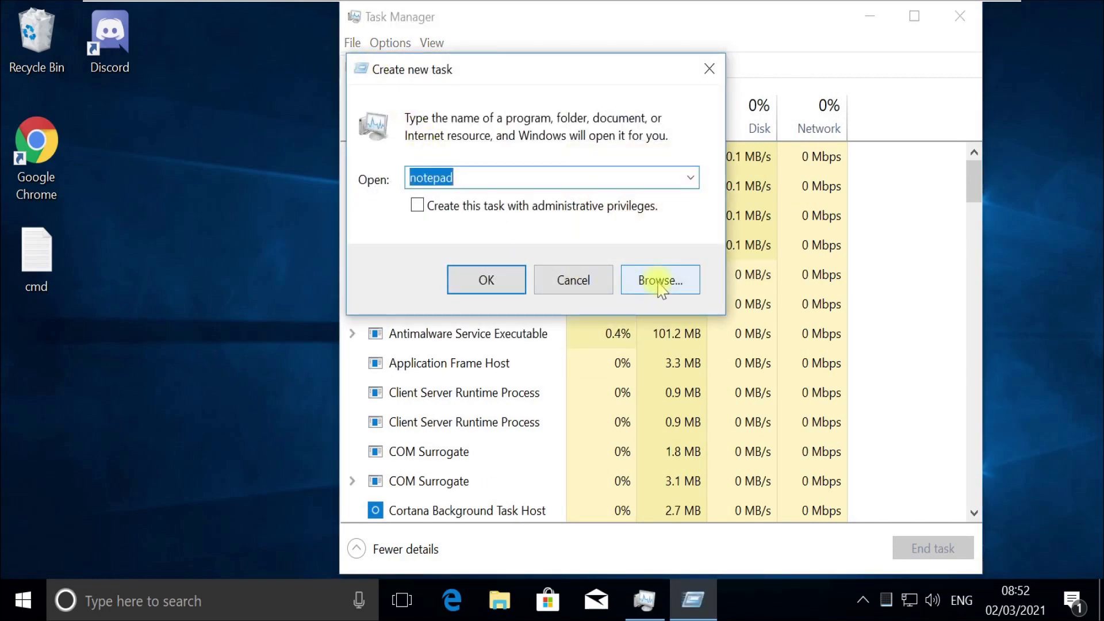
pyautogui.click(659, 280)
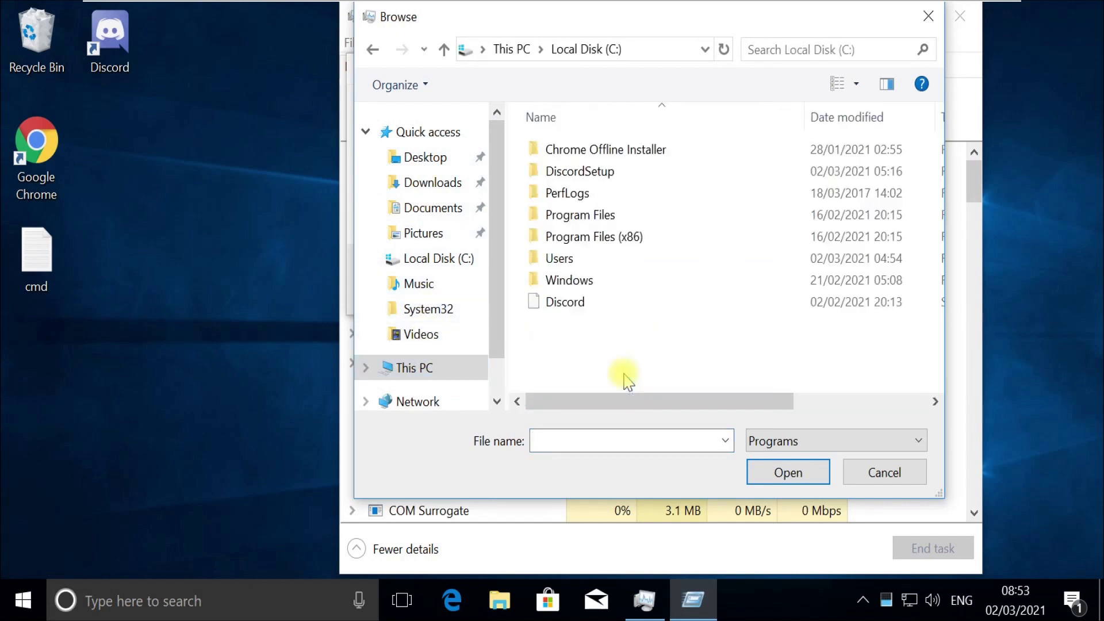
pyautogui.doubleClick(569, 280)
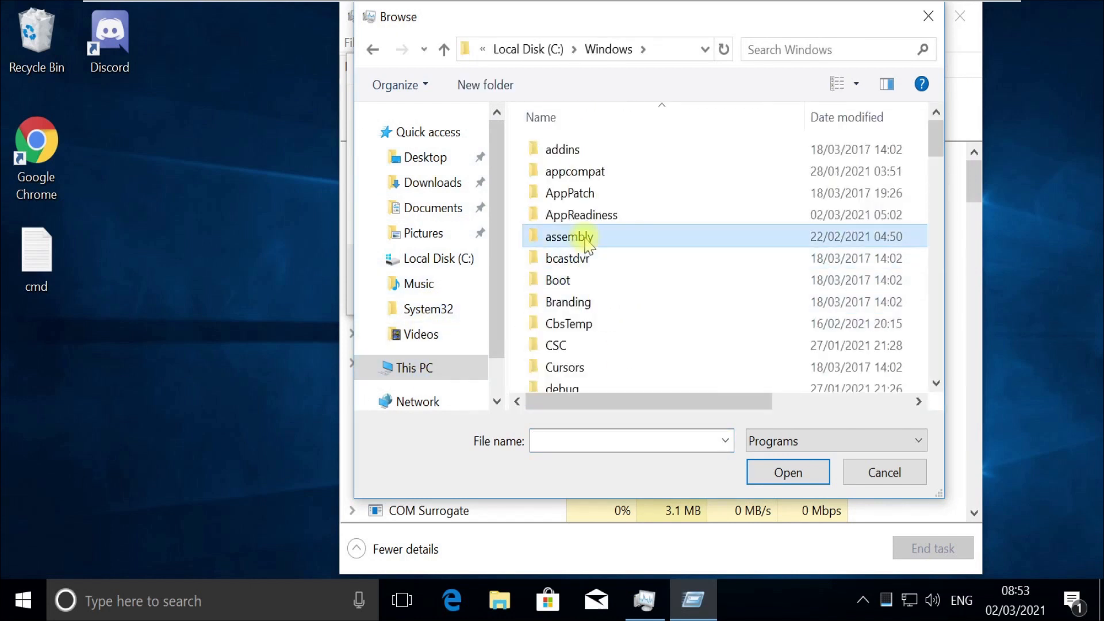
pyautogui.doubleClick(427, 309)
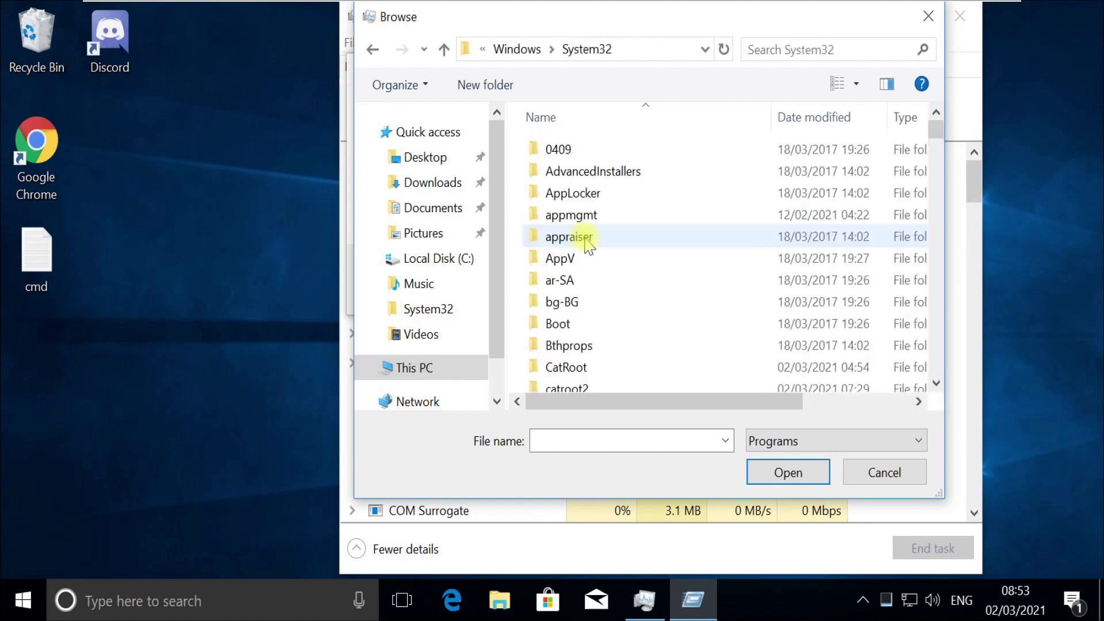
pyautogui.scroll(-3)
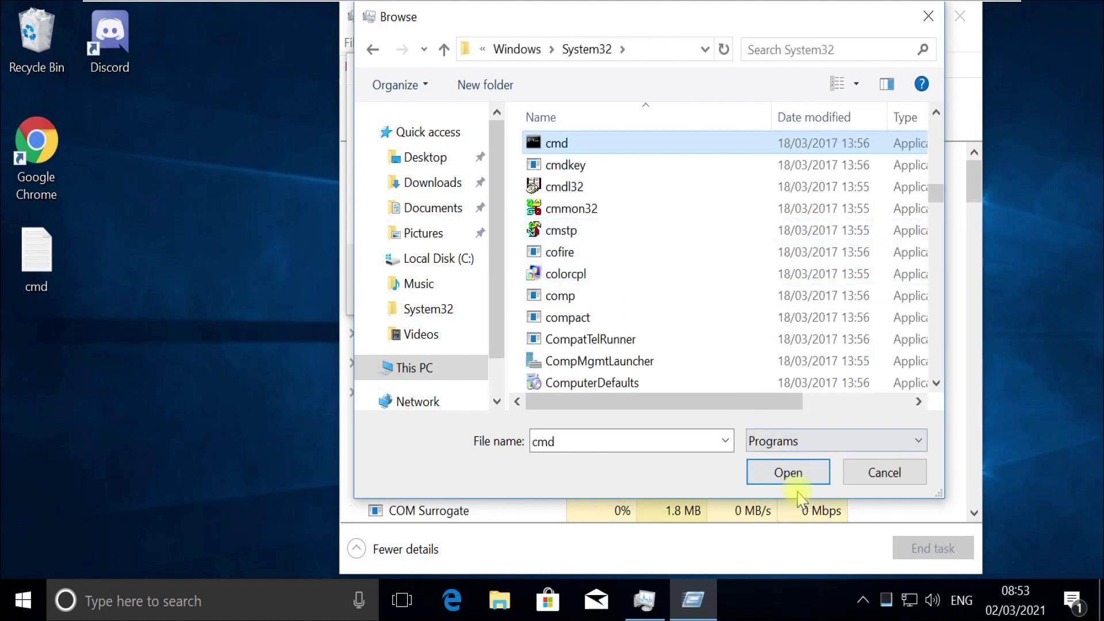
pyautogui.click(787, 473)
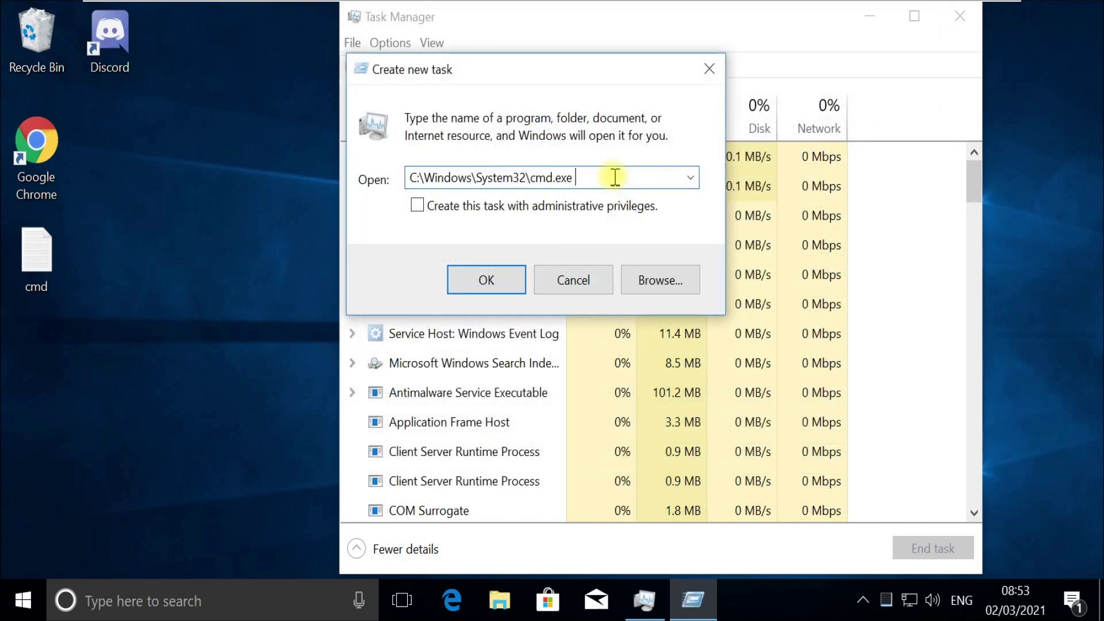
# Step: Append the --update argument to cmd and run it with administrative privileges
pyautogui.click(689, 177)
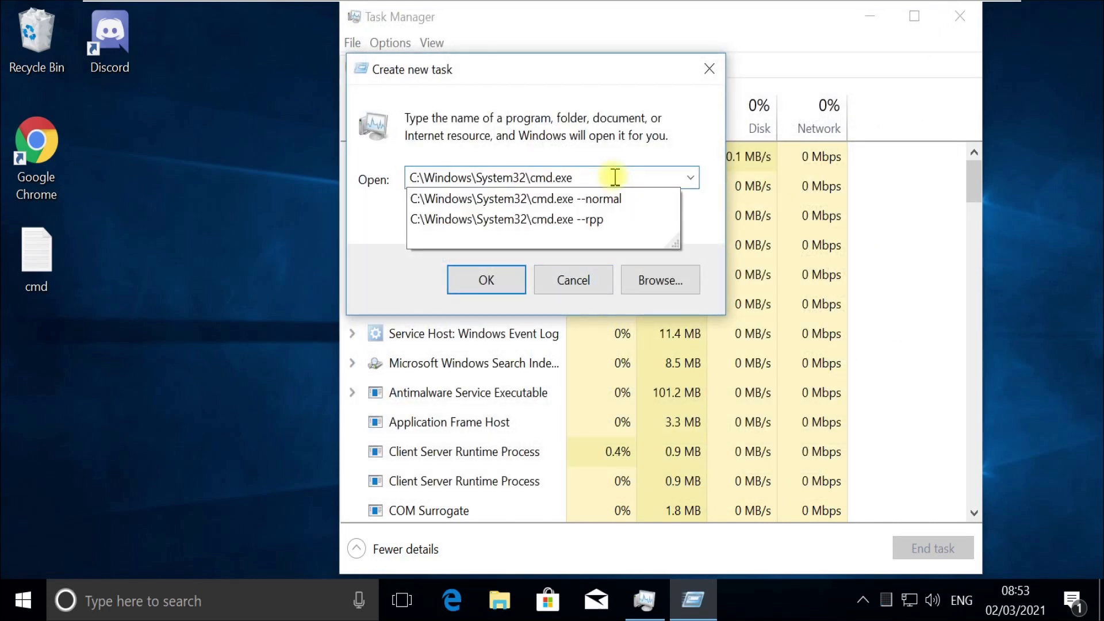
pyautogui.write('--up')
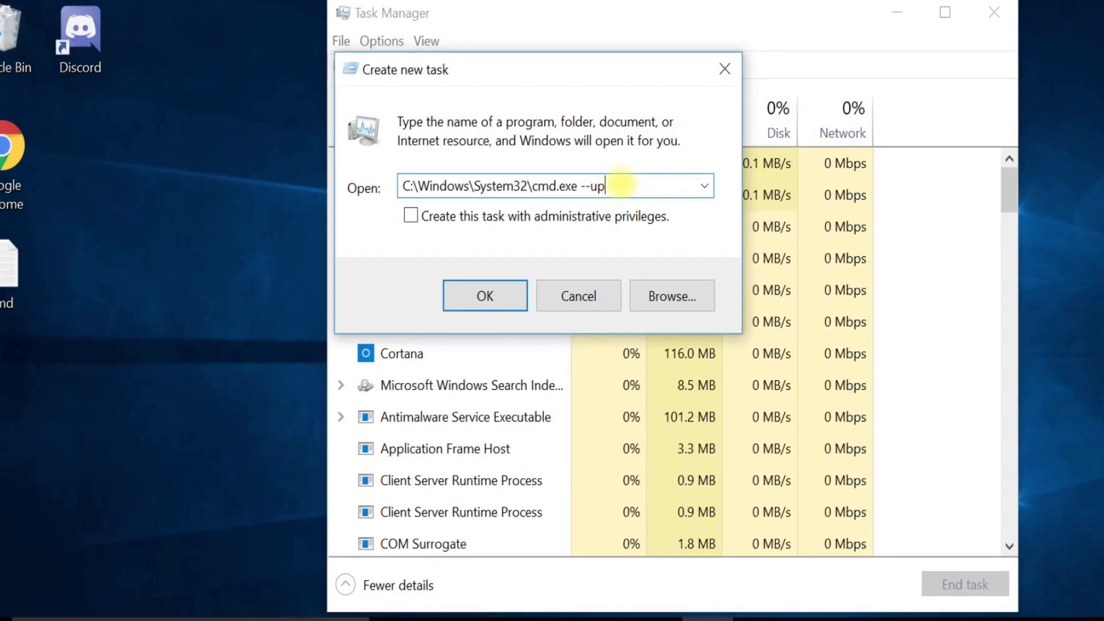
pyautogui.write('dt')
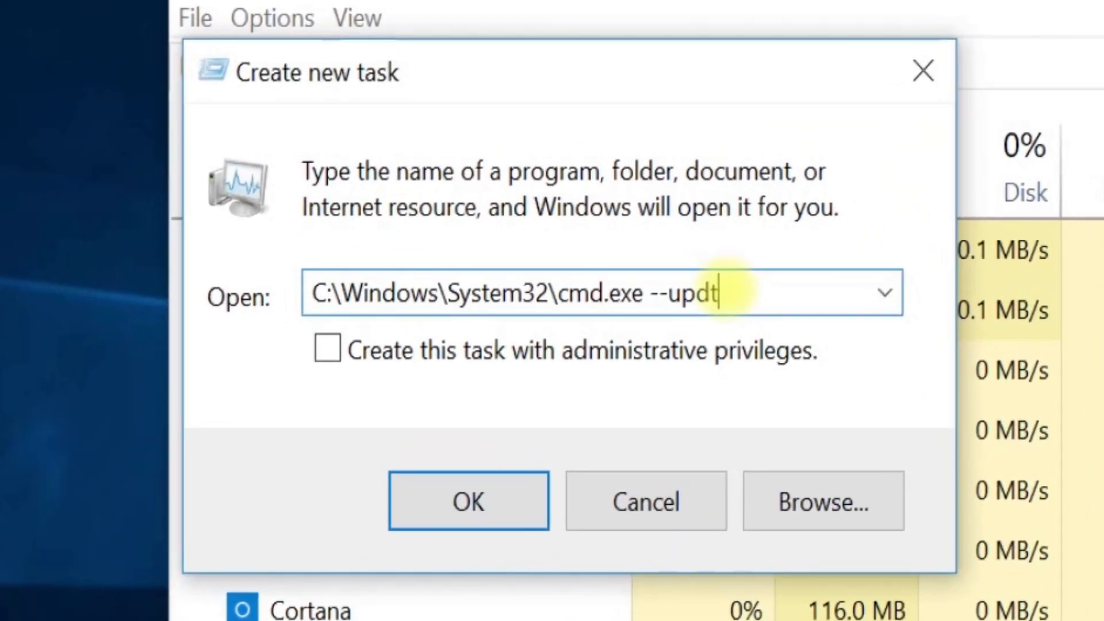
pyautogui.press('Backspace')
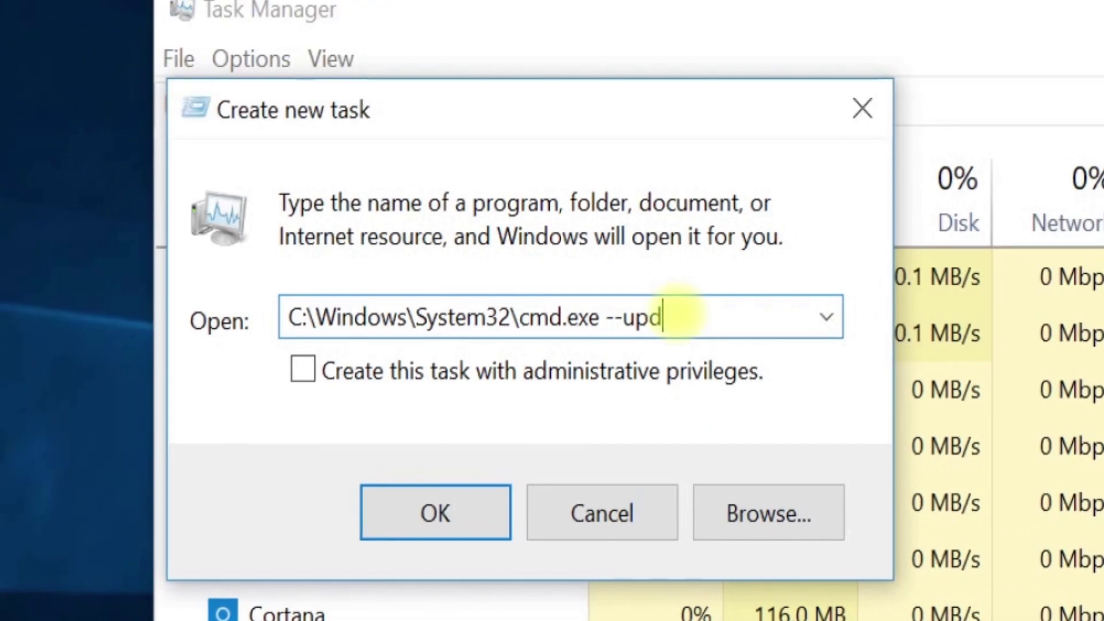
pyautogui.write('ate')
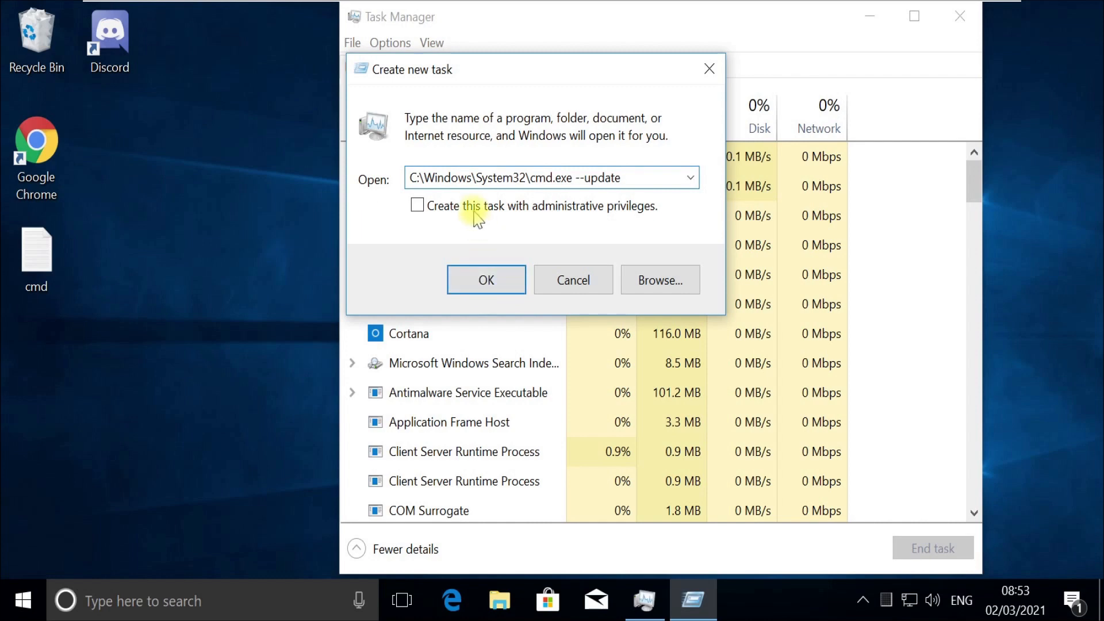
pyautogui.click(485, 280)
pyautogui.write('gp')
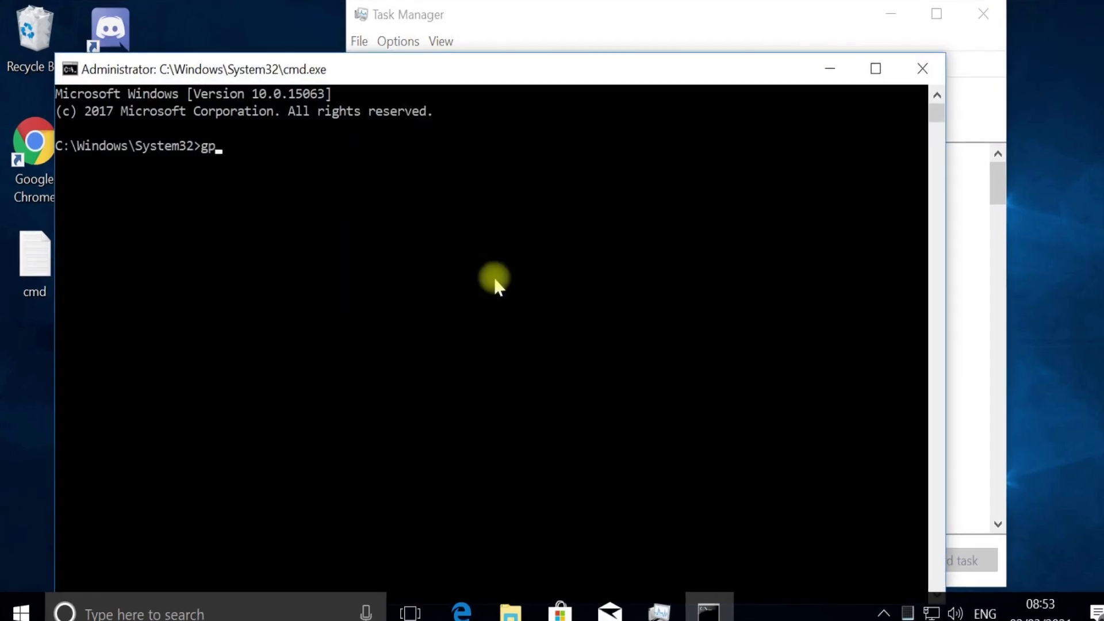
# Step: Run gpupdate /force to refresh computer and user group policy
pyautogui.write('update')
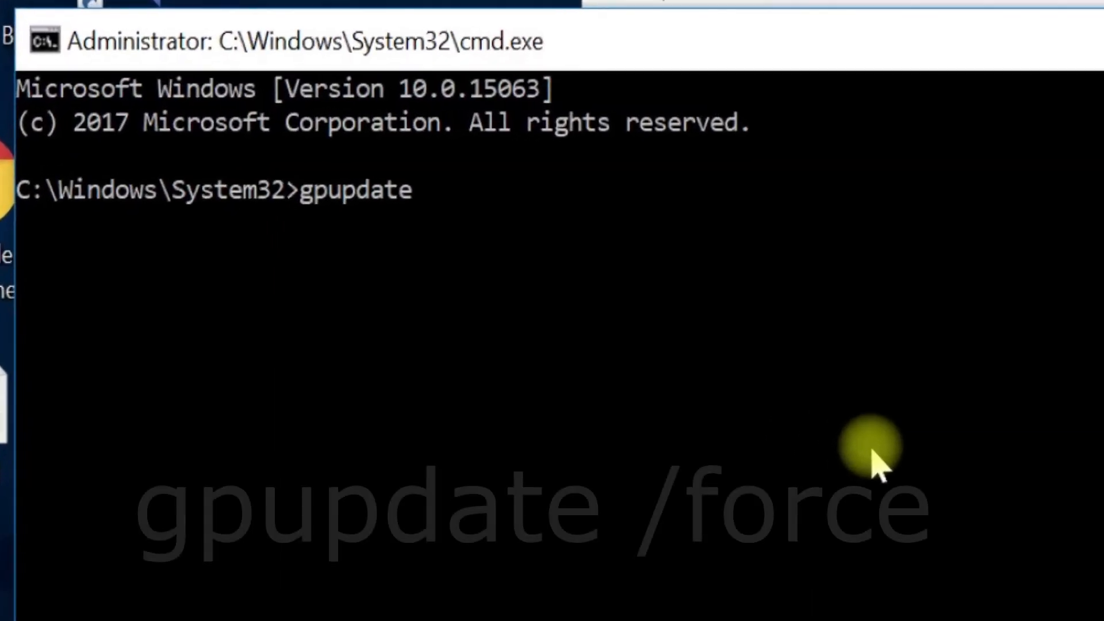
pyautogui.write('/fo')
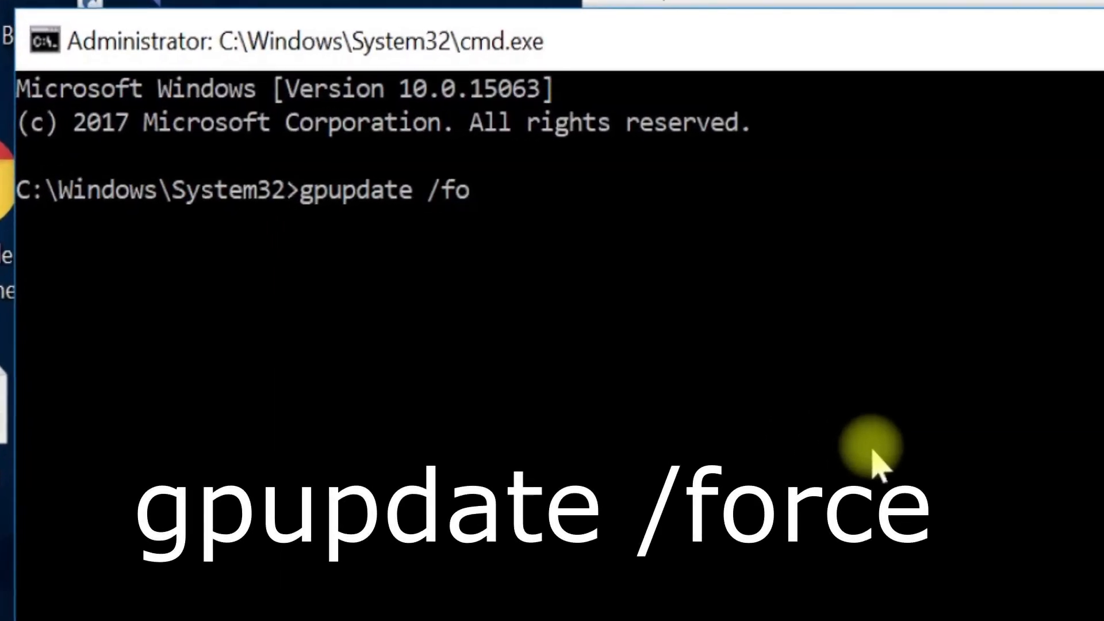
pyautogui.write('rce')
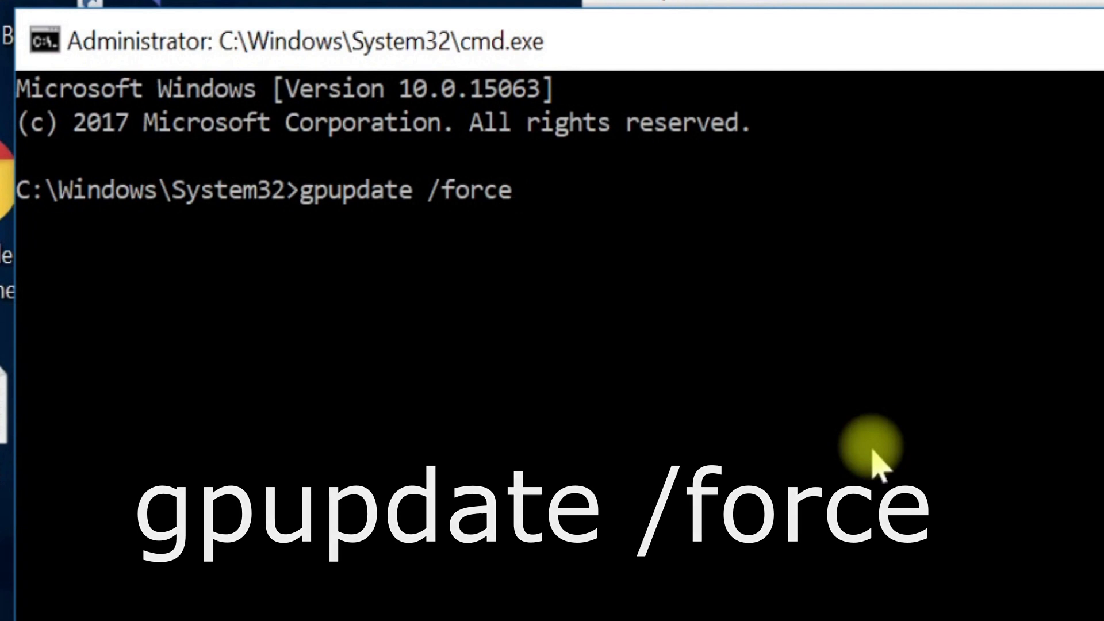
pyautogui.press('Return')
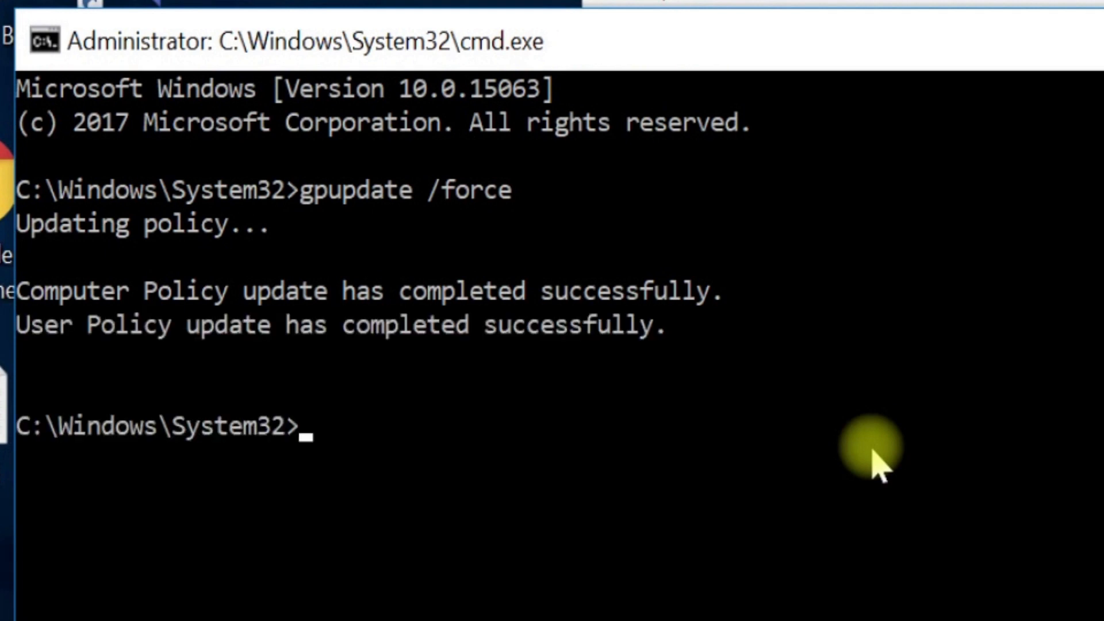
# Step: Clear the console with cls and close the Command Prompt window
pyautogui.write('cls')
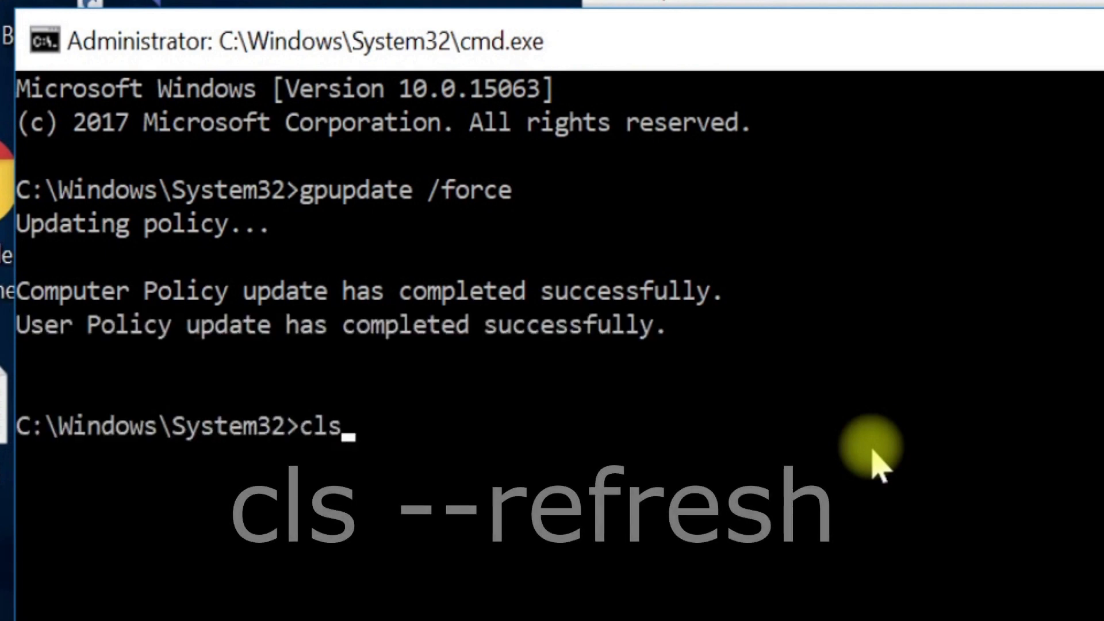
pyautogui.write('--refresh')
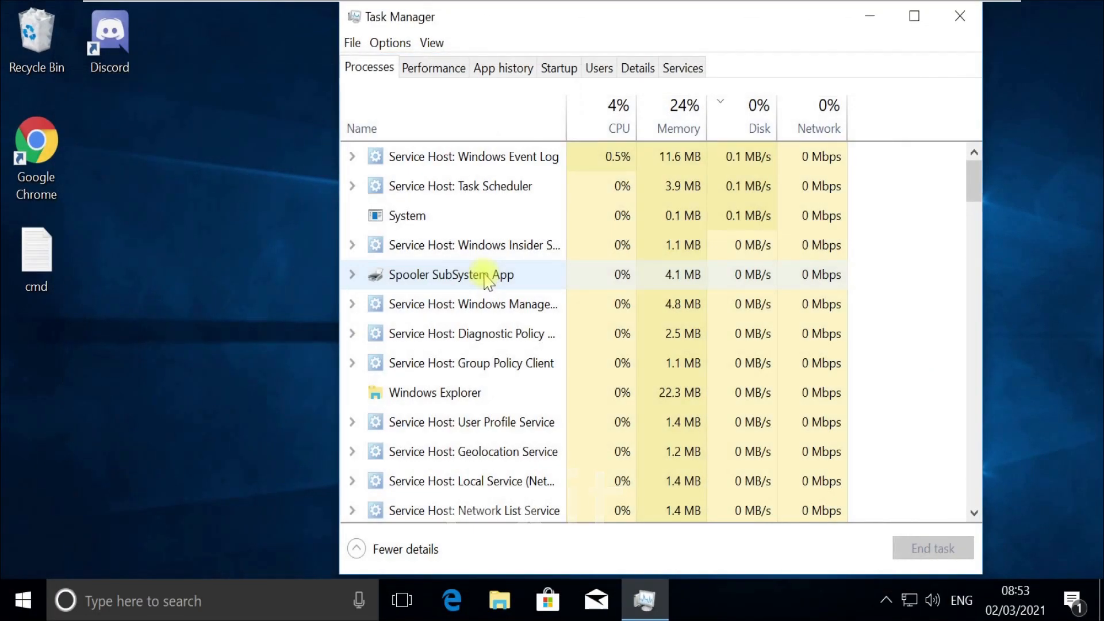
pyautogui.click(960, 16)
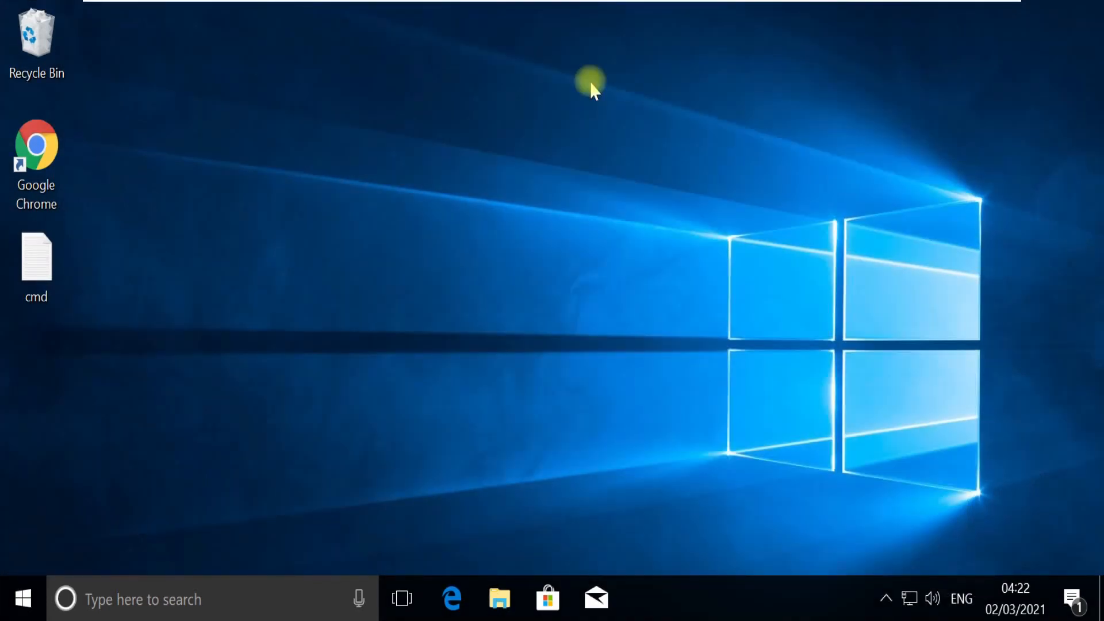
pyautogui.moveTo(338, 525)
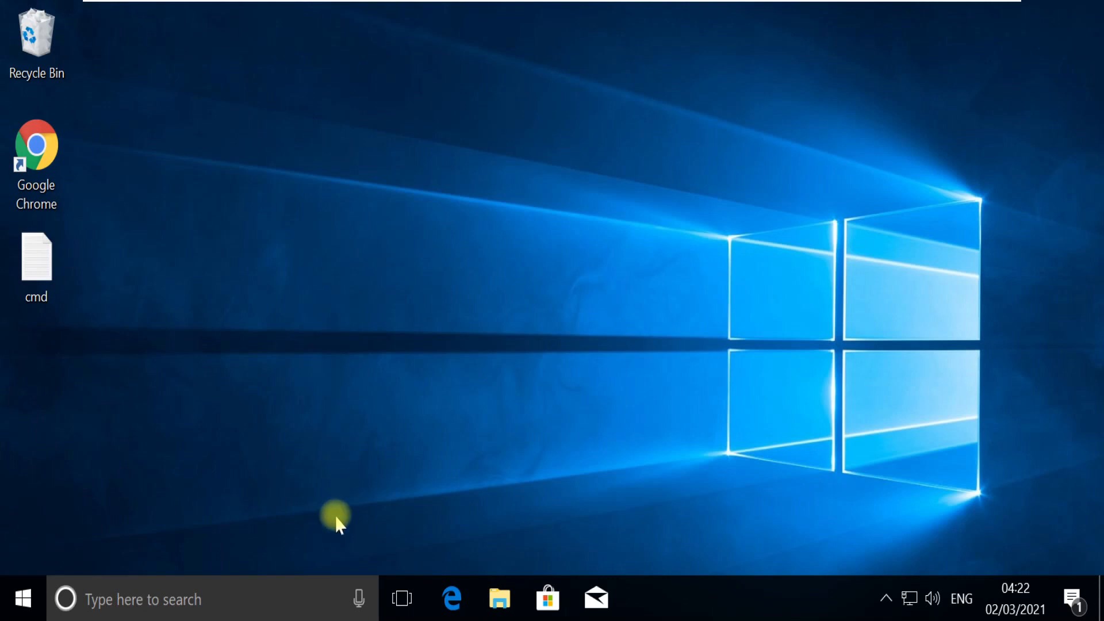
# Step: Search 'control panel' from the taskbar and open the Control Panel app
pyautogui.write('control panel')
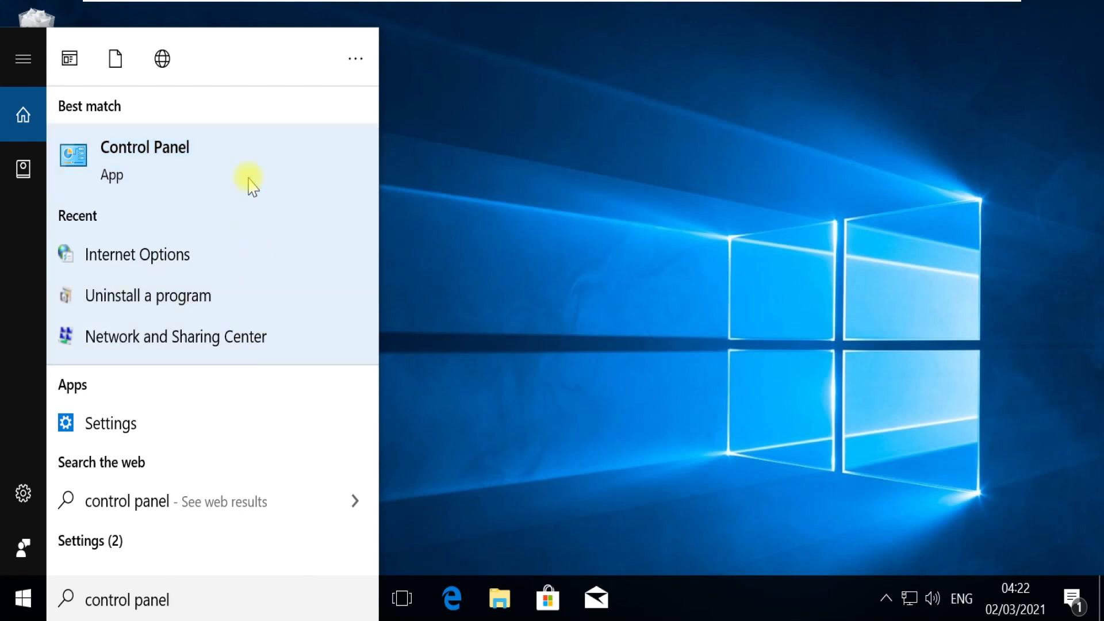
pyautogui.click(145, 161)
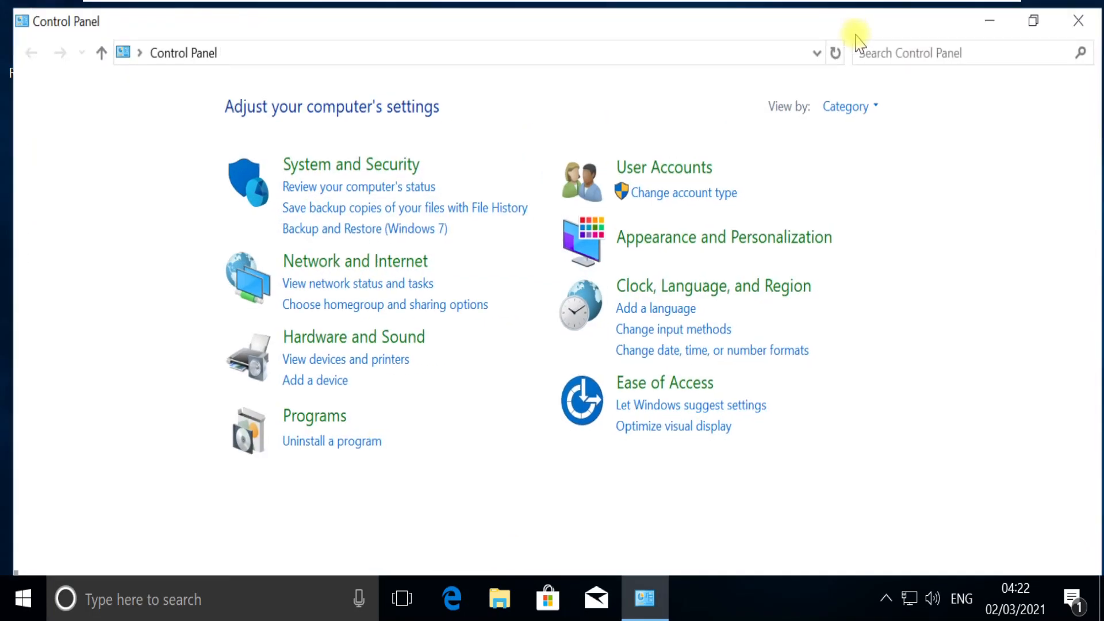
# Step: Open Internet Options under Network and Internet and move the dialog rightward
pyautogui.click(355, 261)
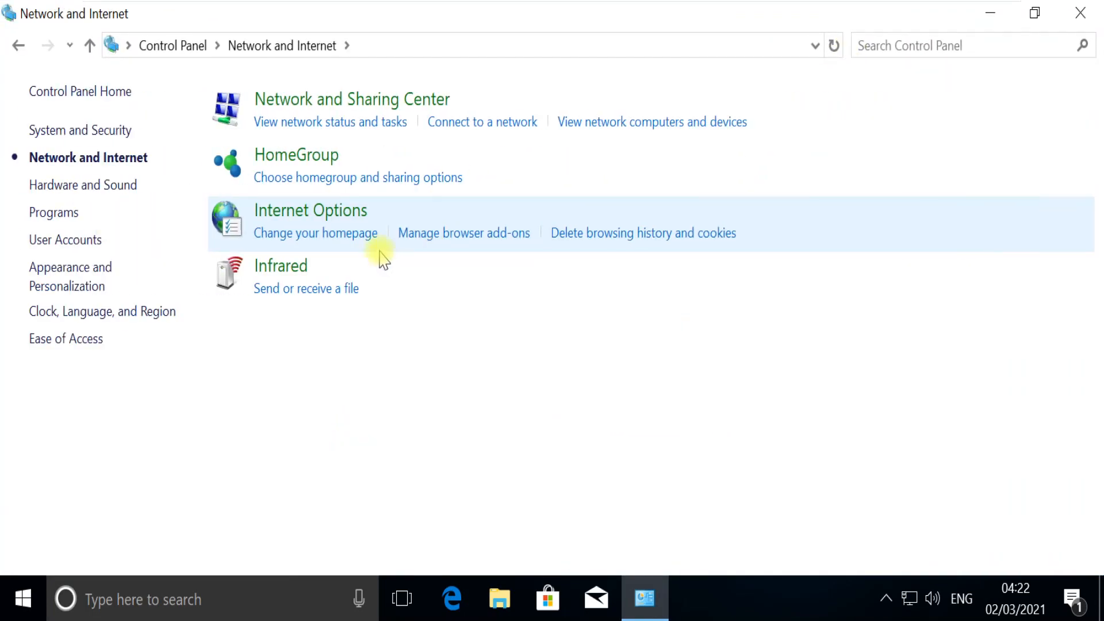
pyautogui.click(310, 210)
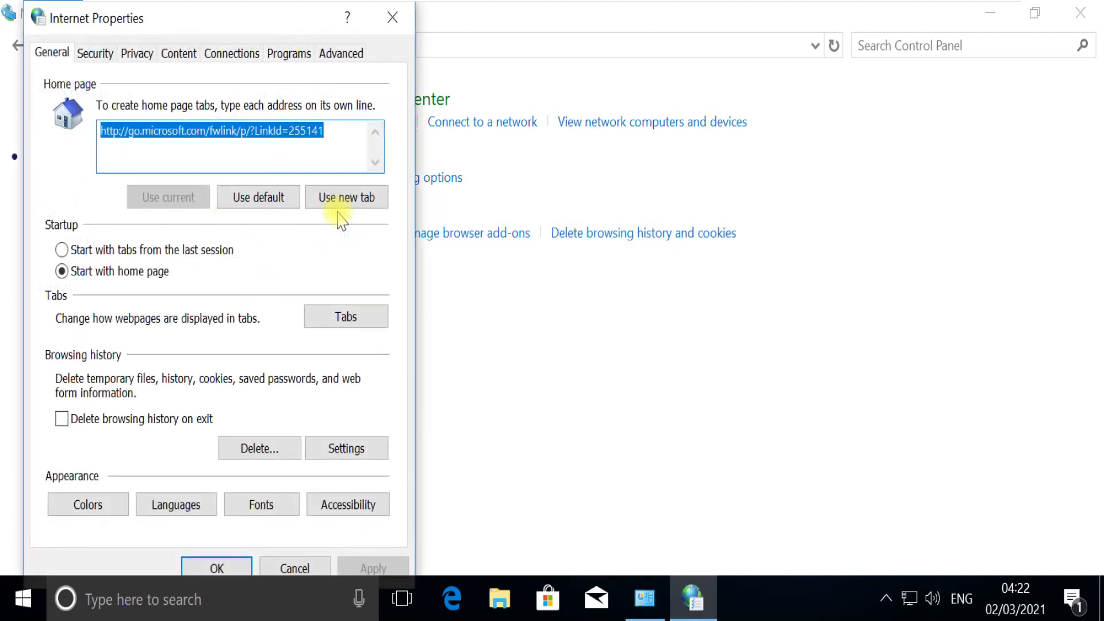
pyautogui.moveTo(304, 78)
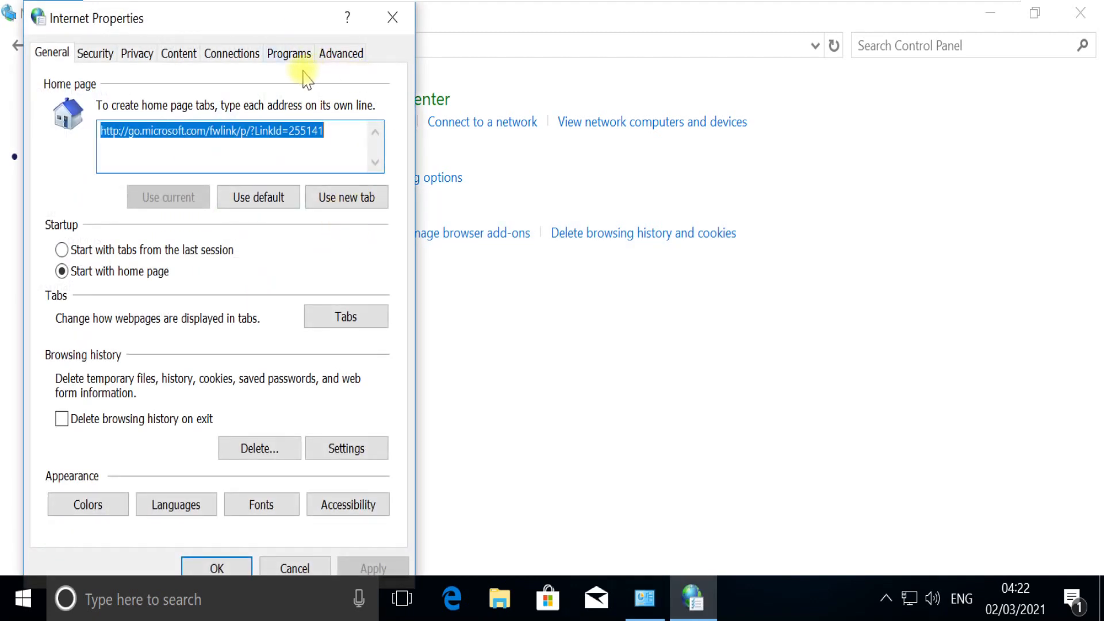
pyautogui.moveTo(92, 18); pyautogui.dragTo(271, 21)
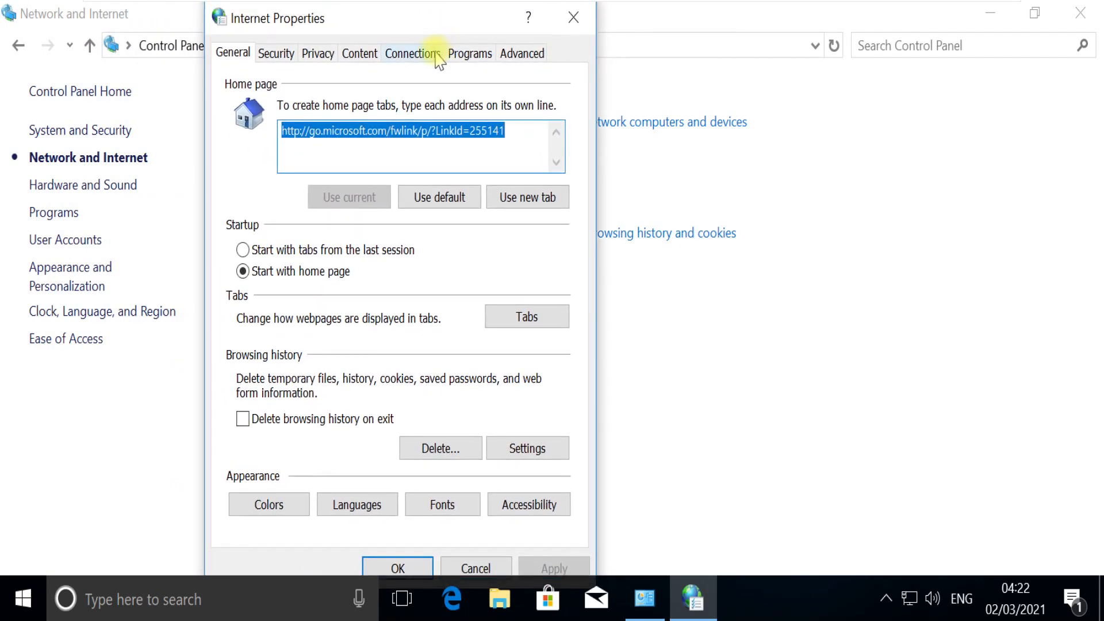
# Step: Uncheck 'Use a proxy server for your LAN' under Connections and confirm both dialogs
pyautogui.click(412, 53)
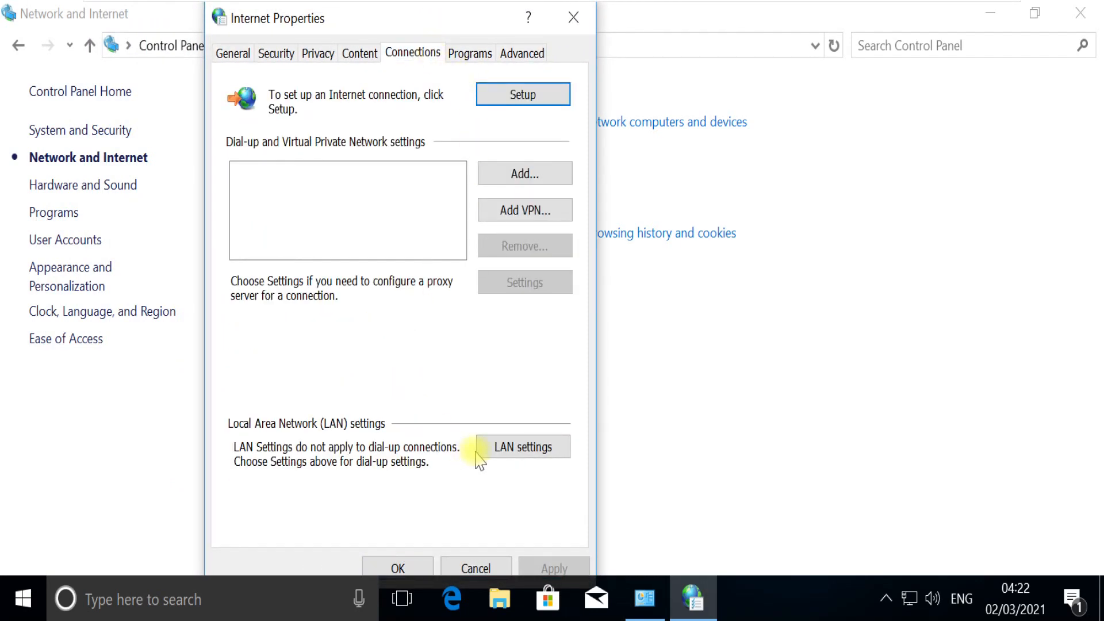
pyautogui.click(523, 446)
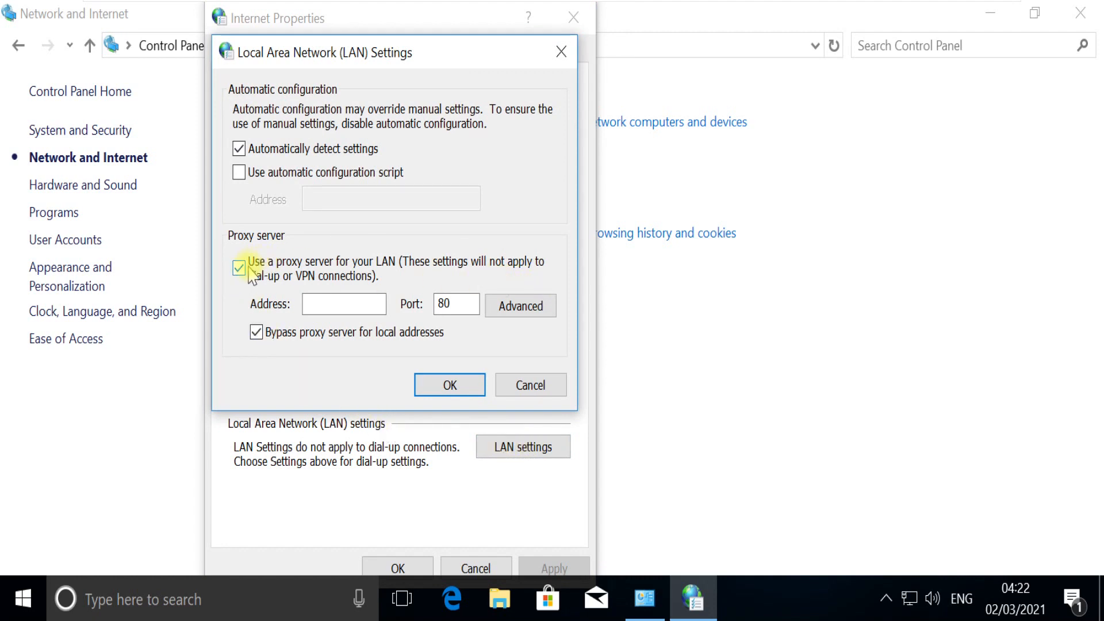
pyautogui.click(238, 268)
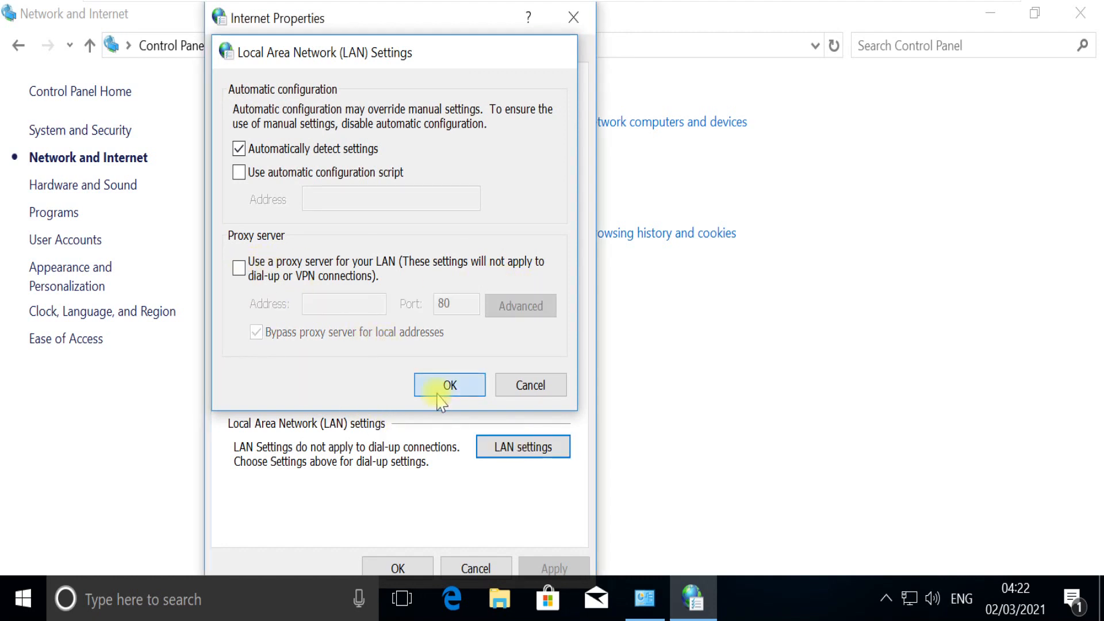
pyautogui.click(449, 386)
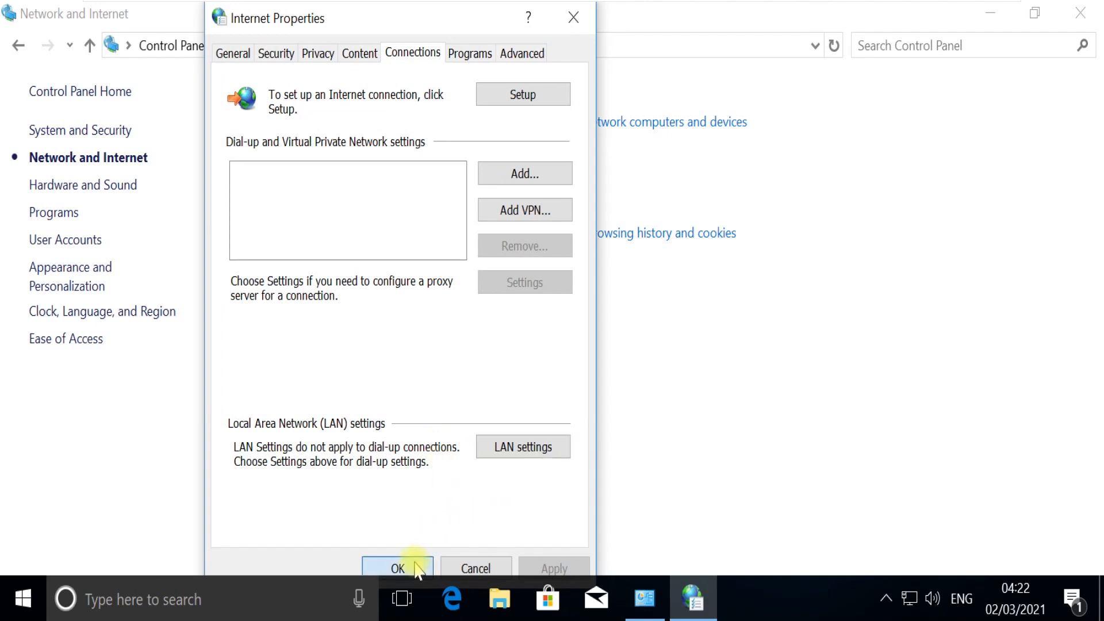
pyautogui.click(396, 568)
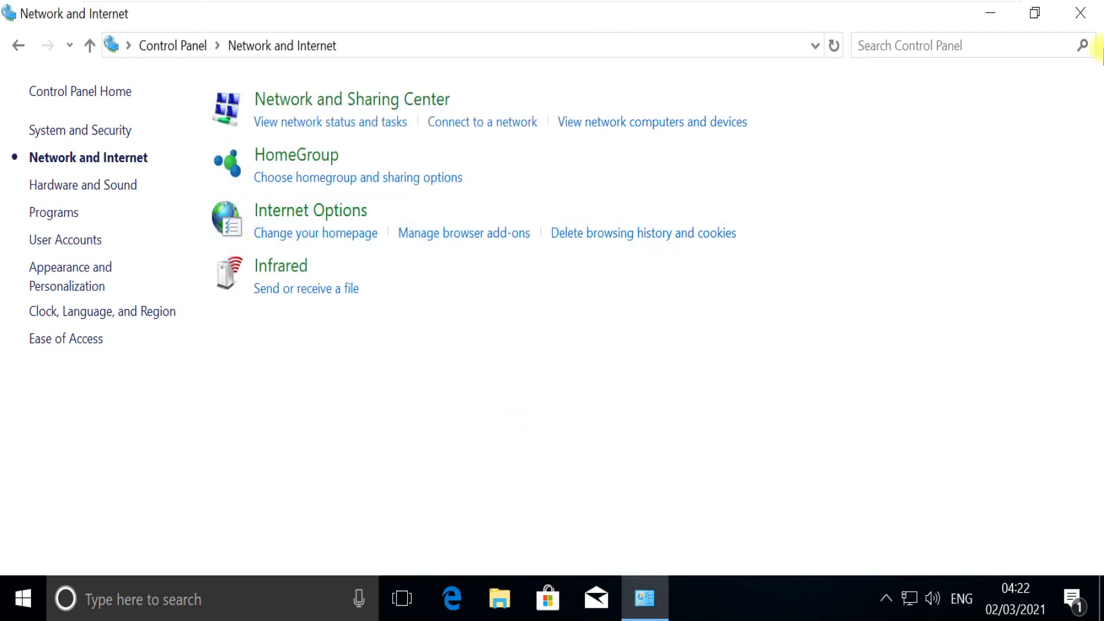
# Step: Reopen Control Panel via search and go to Network and Internet > Network and Sharing Center
pyautogui.click(1079, 12)
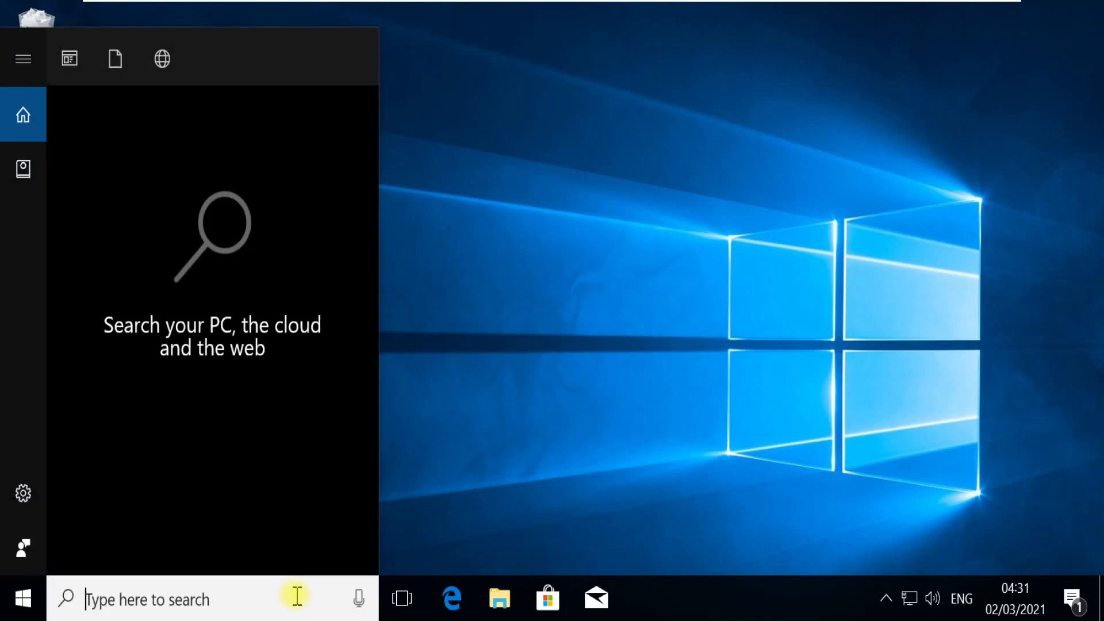
pyautogui.write('control pa')
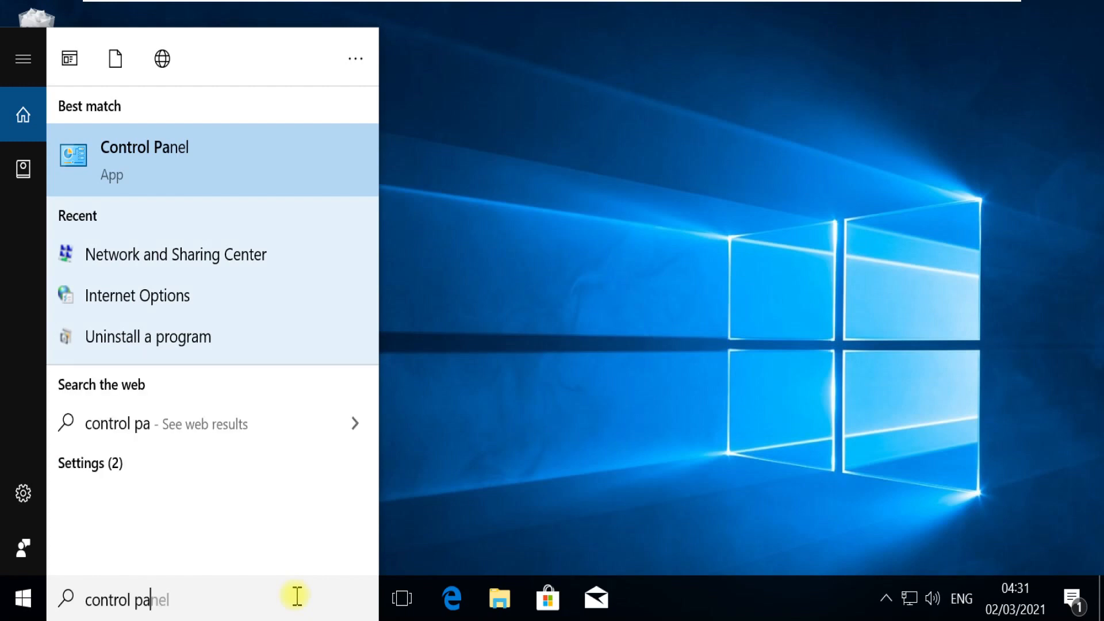
pyautogui.write('nel')
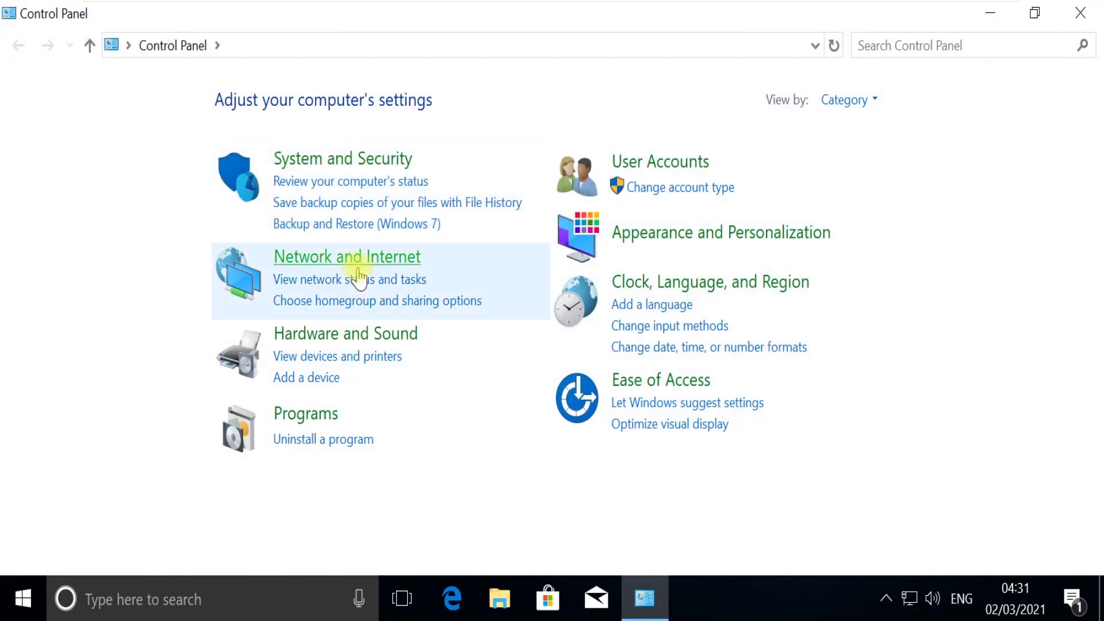
pyautogui.click(347, 257)
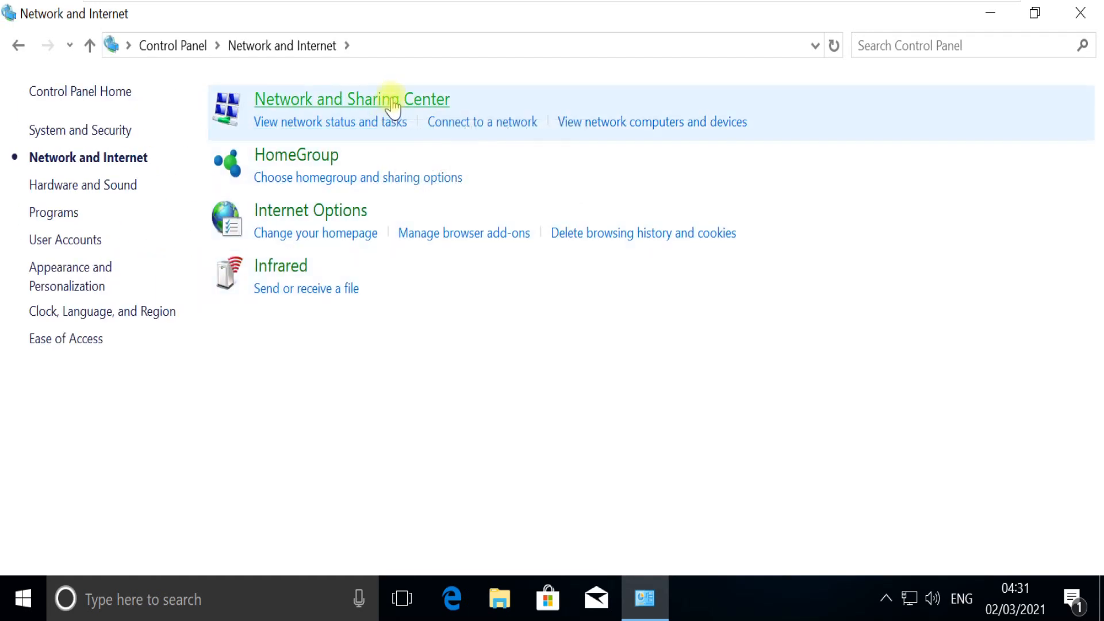
pyautogui.click(351, 100)
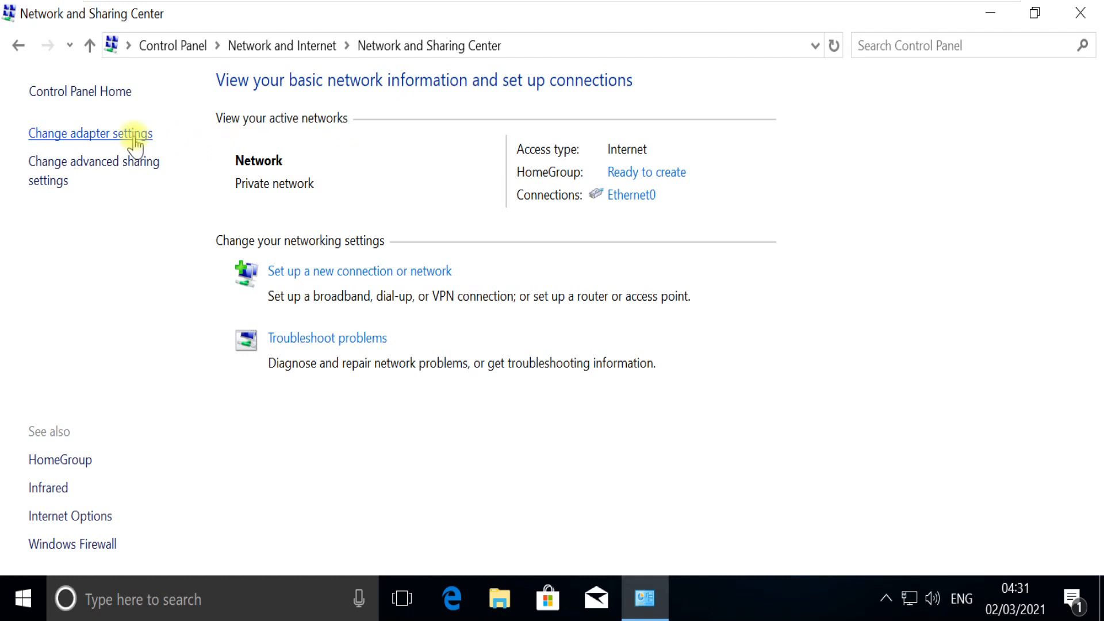
# Step: Open Internet Protocol Version 4 (TCP/IPv4) properties for the Ethernet0 adapter
pyautogui.click(90, 133)
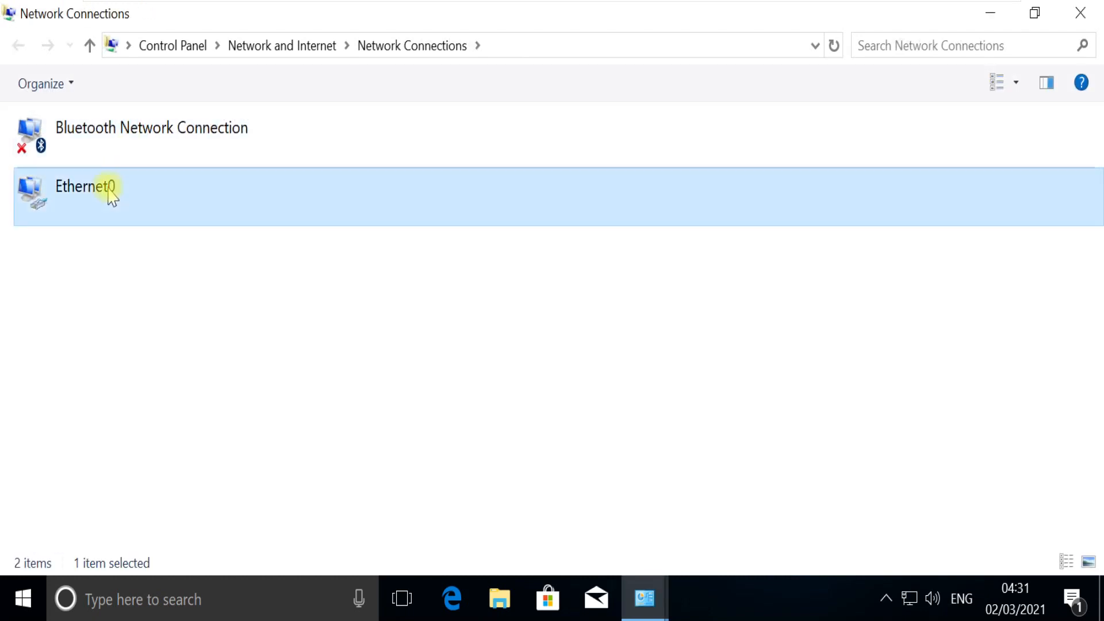
pyautogui.rightClick(85, 187)
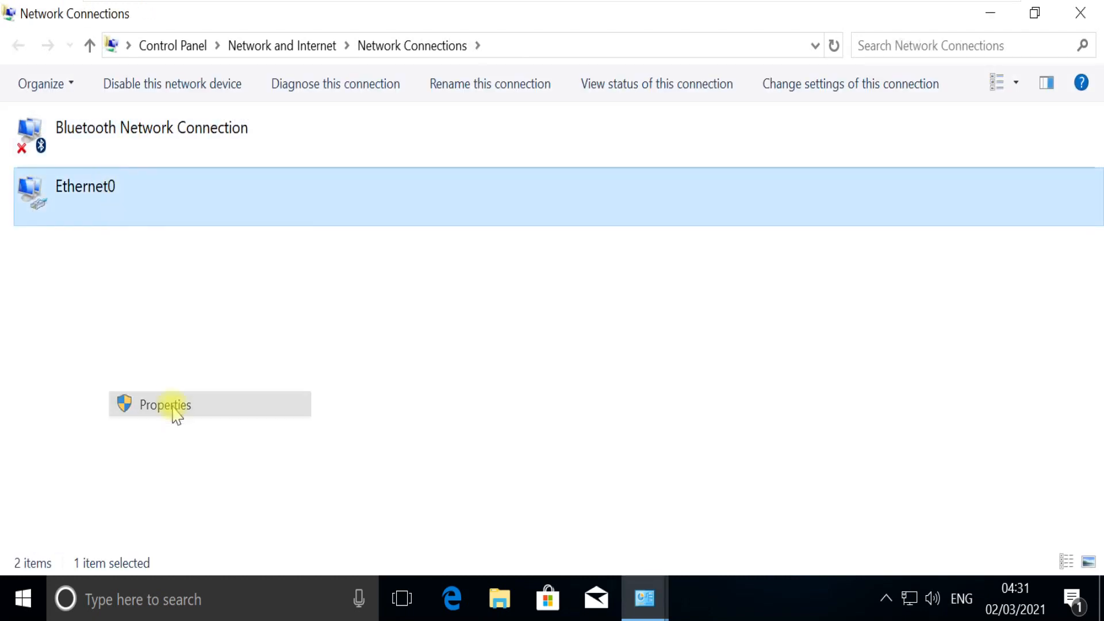
pyautogui.click(165, 404)
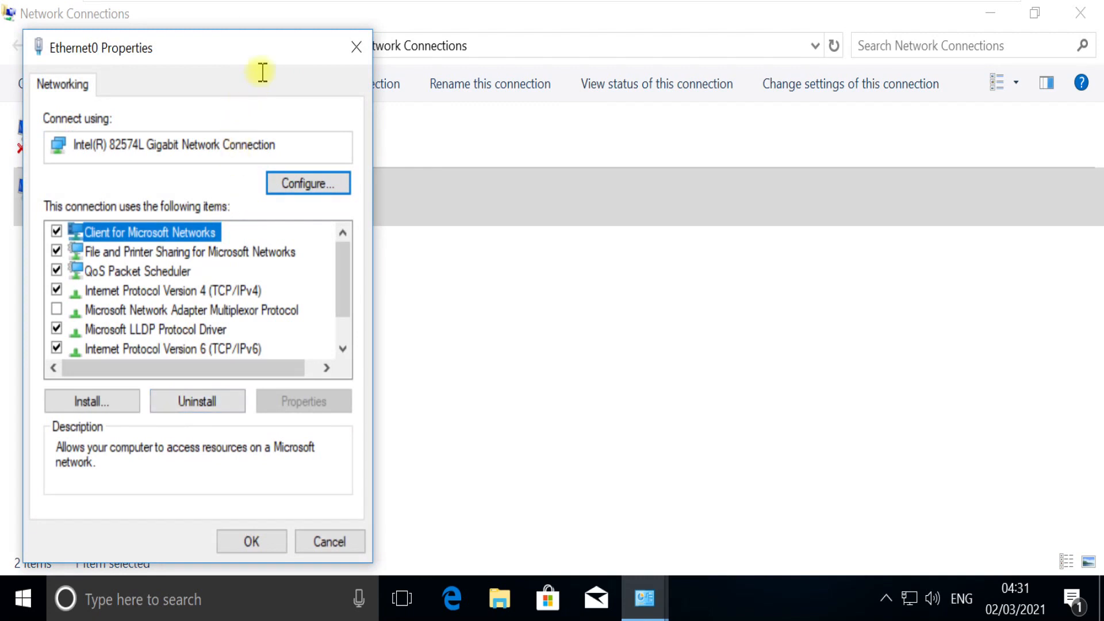
pyautogui.click(172, 290)
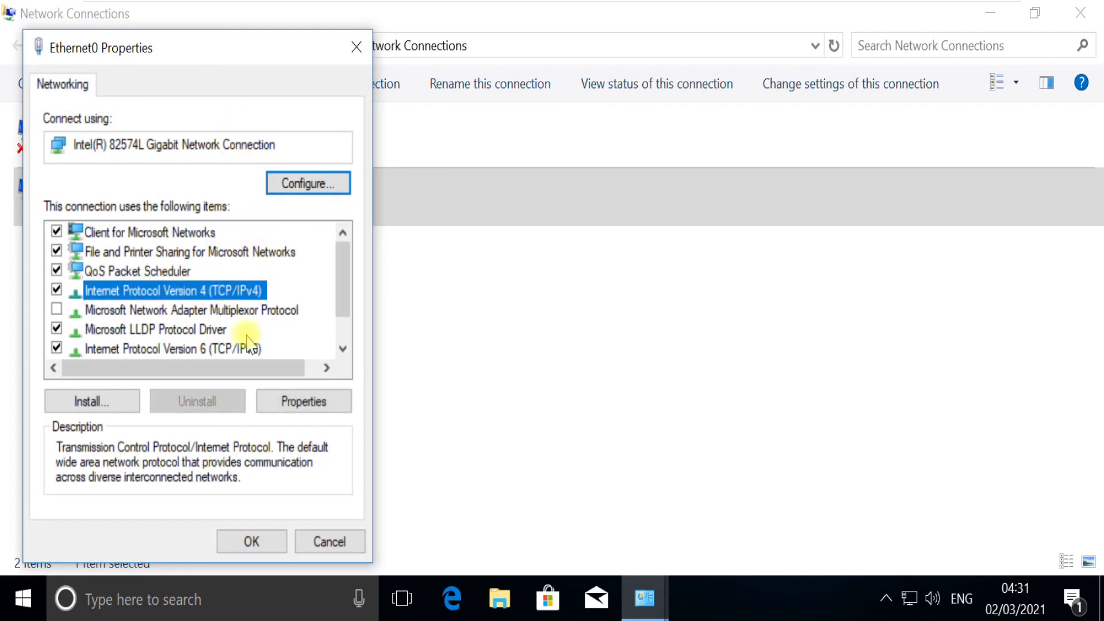
pyautogui.click(303, 401)
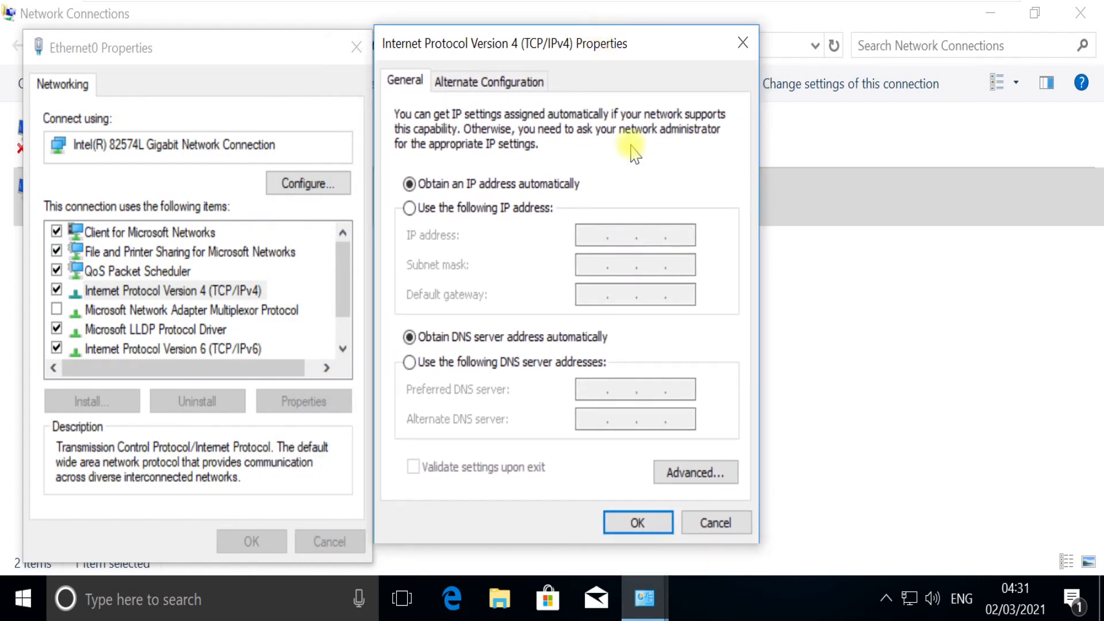
# Step: Switch to manual DNS addresses 1.1.1.1 and 1.0.0.1, then confirm and close
pyautogui.click(409, 362)
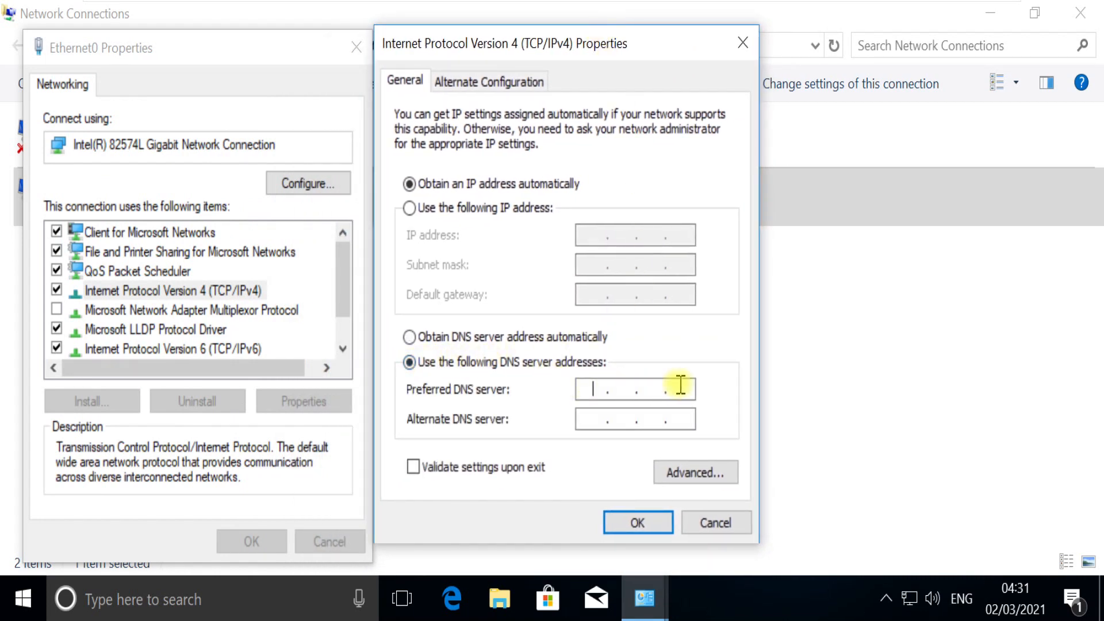
pyautogui.write('1')
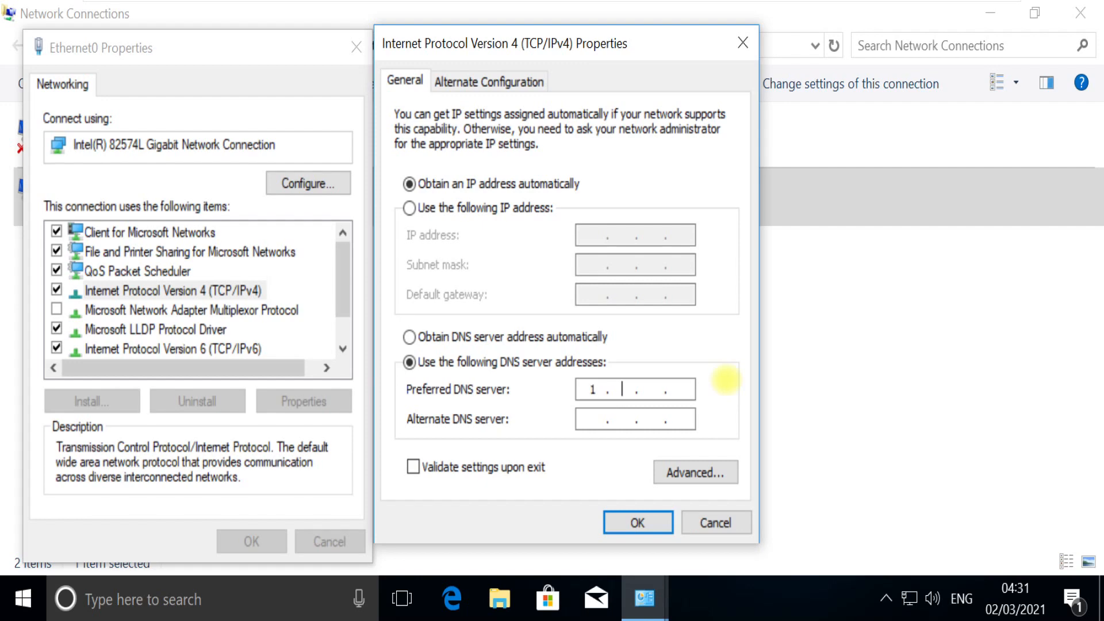
pyautogui.write('1.1.1.1')
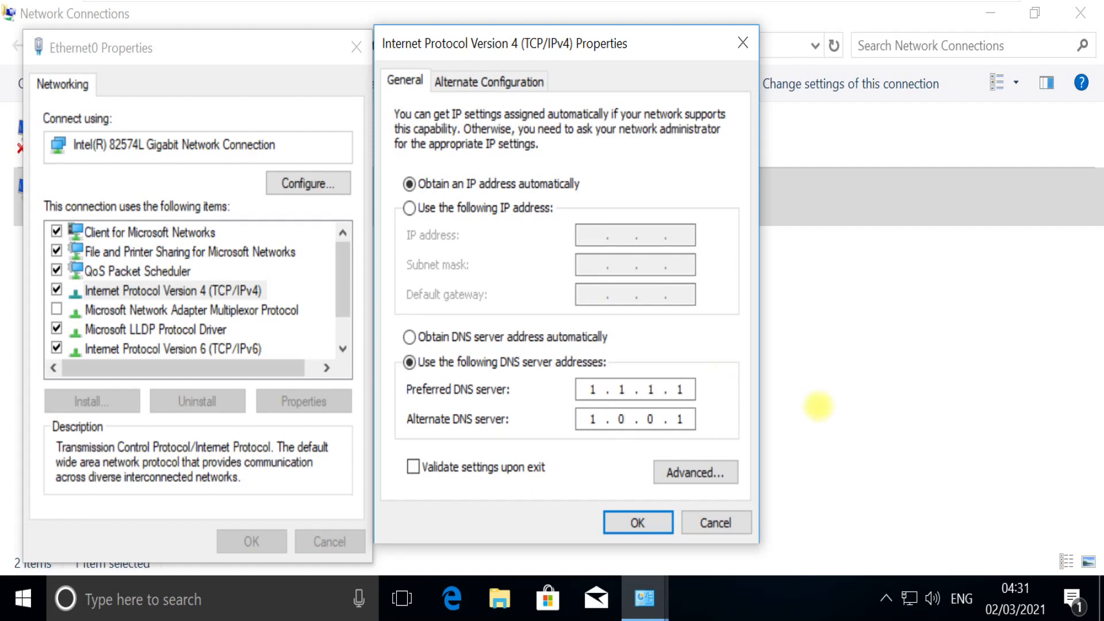
pyautogui.click(637, 523)
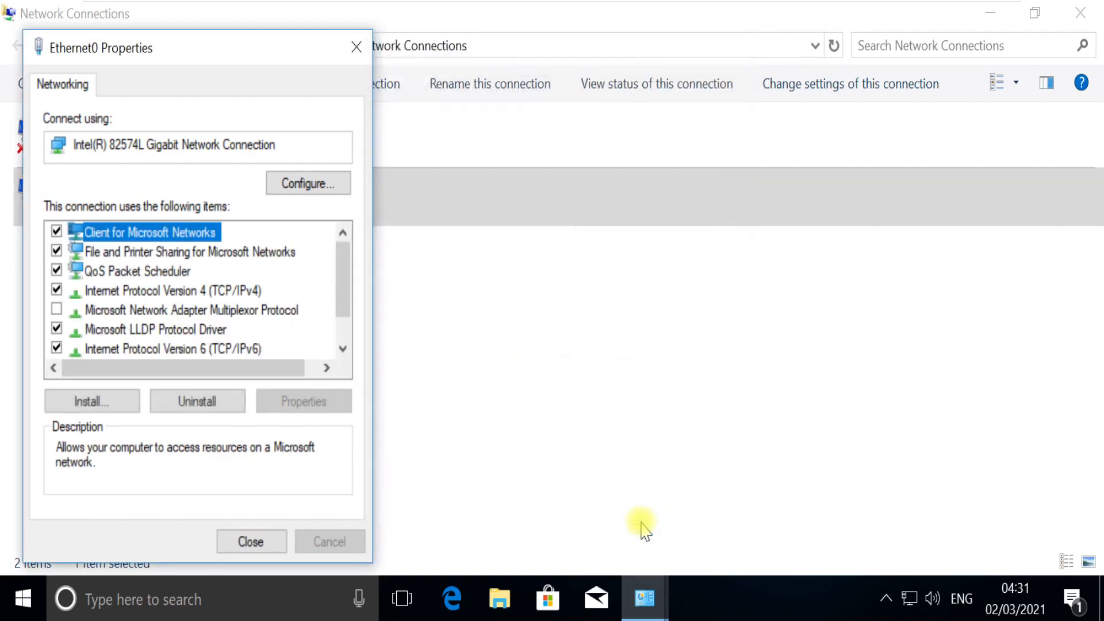
pyautogui.click(251, 542)
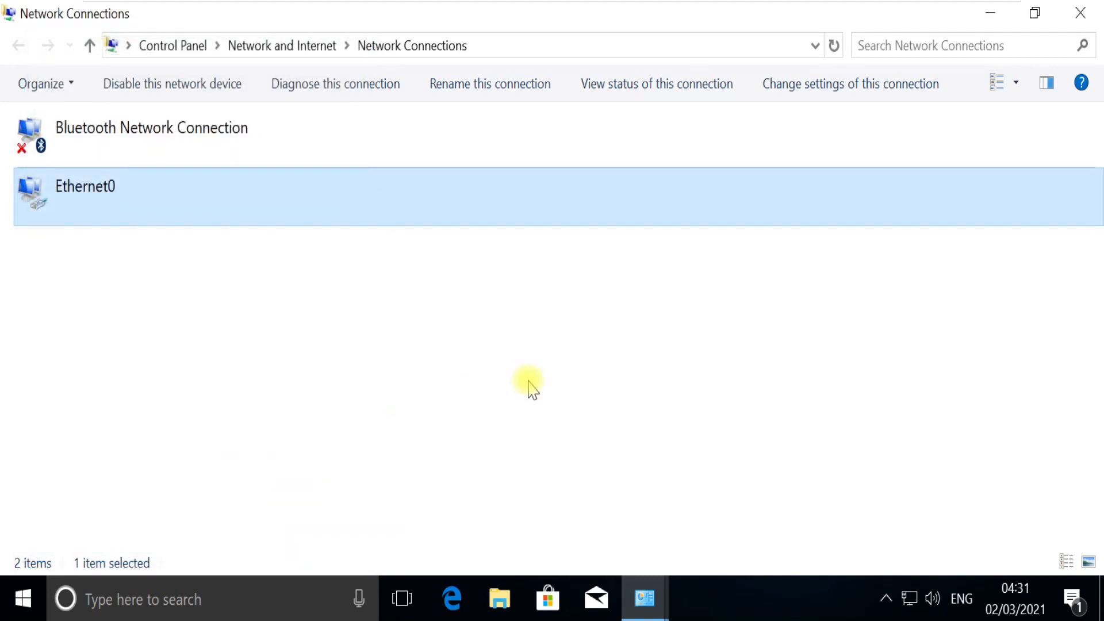